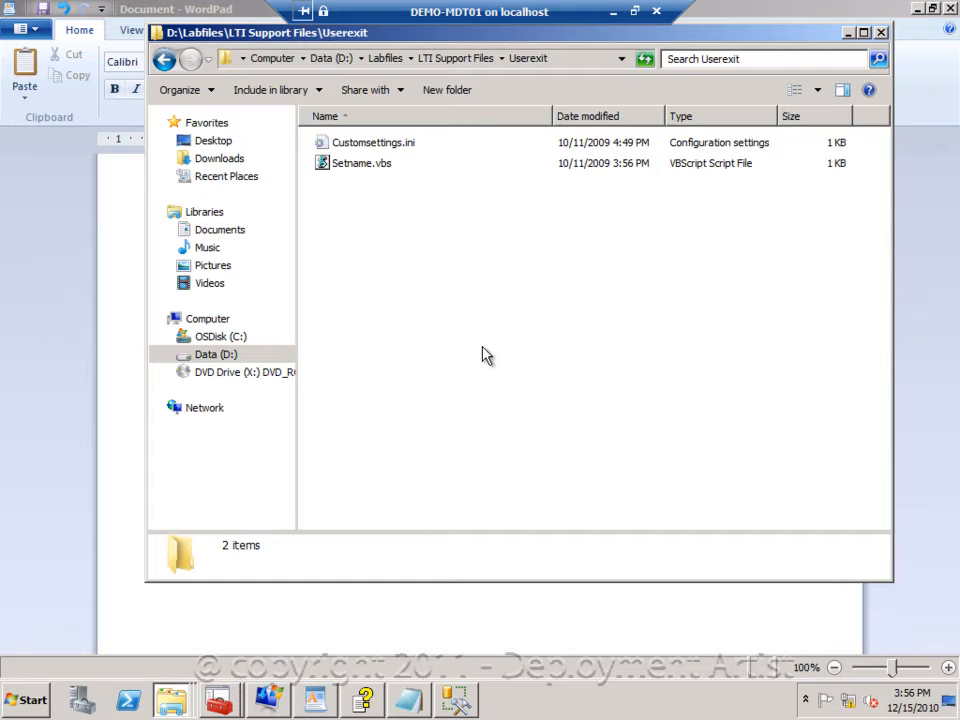
# Step: Review Customsettings.ini's UserExit=Setname.vbs and MAC-based ComputerName, then return to the Userexit folder
pyautogui.doubleClick(373, 142)
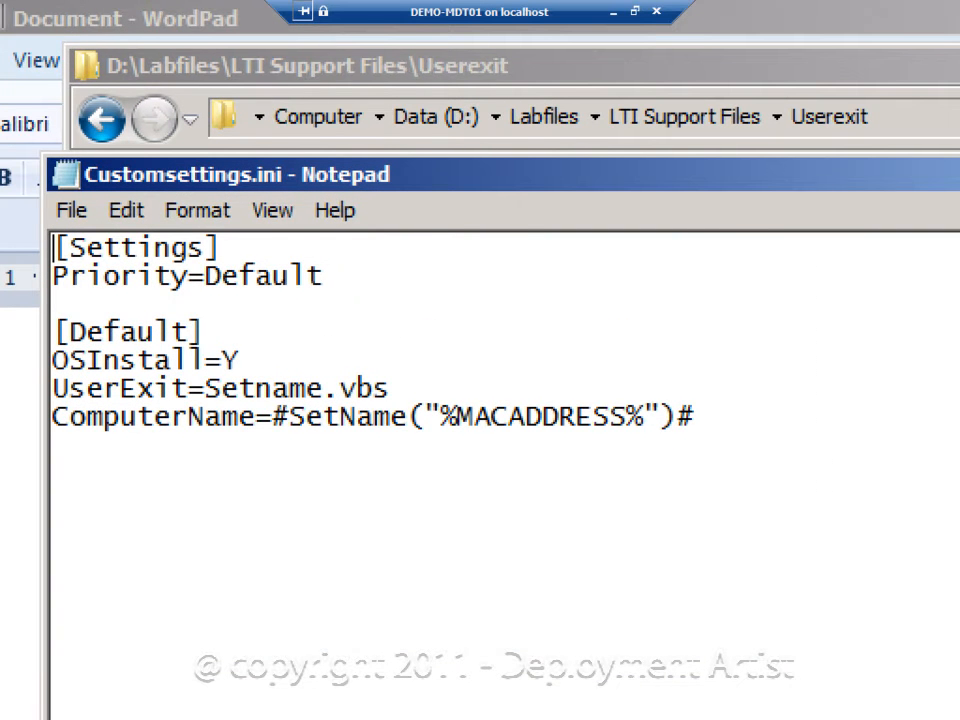
pyautogui.moveTo(479, 308)
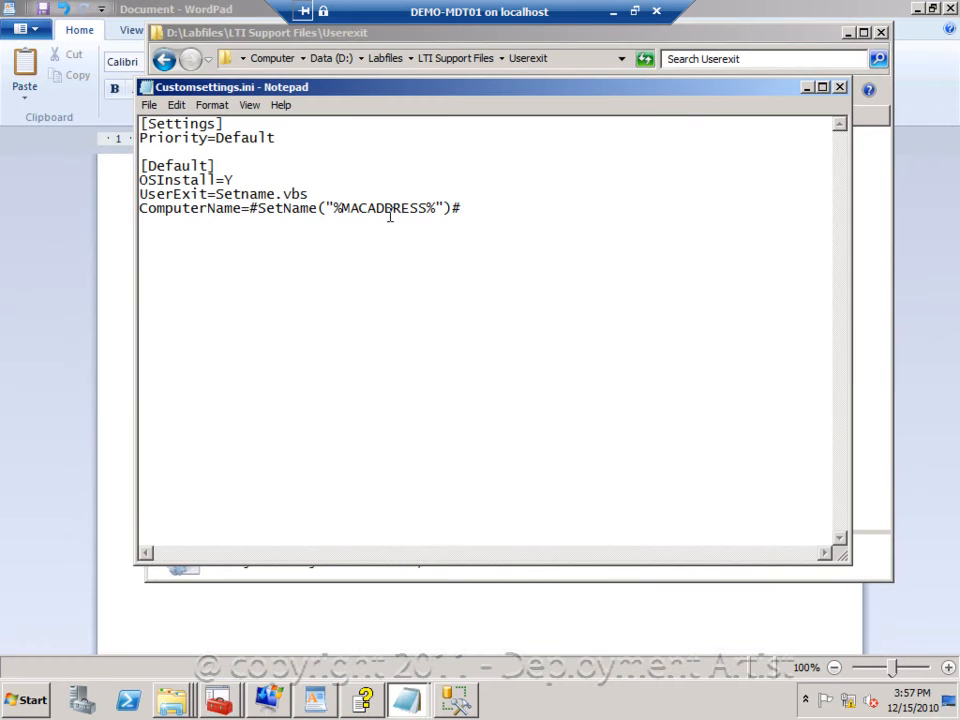
pyautogui.click(838, 87)
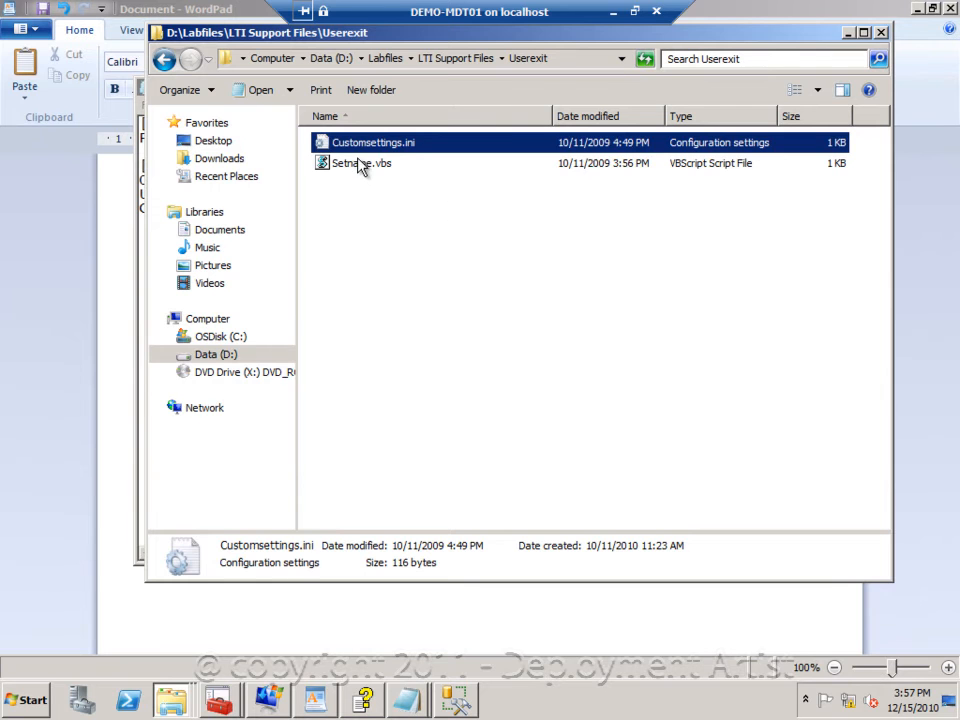
# Step: Review Setname.vbs's SetName function prefixing PC to the MAC address, then reopen Customsettings.ini
pyautogui.doubleClick(361, 163)
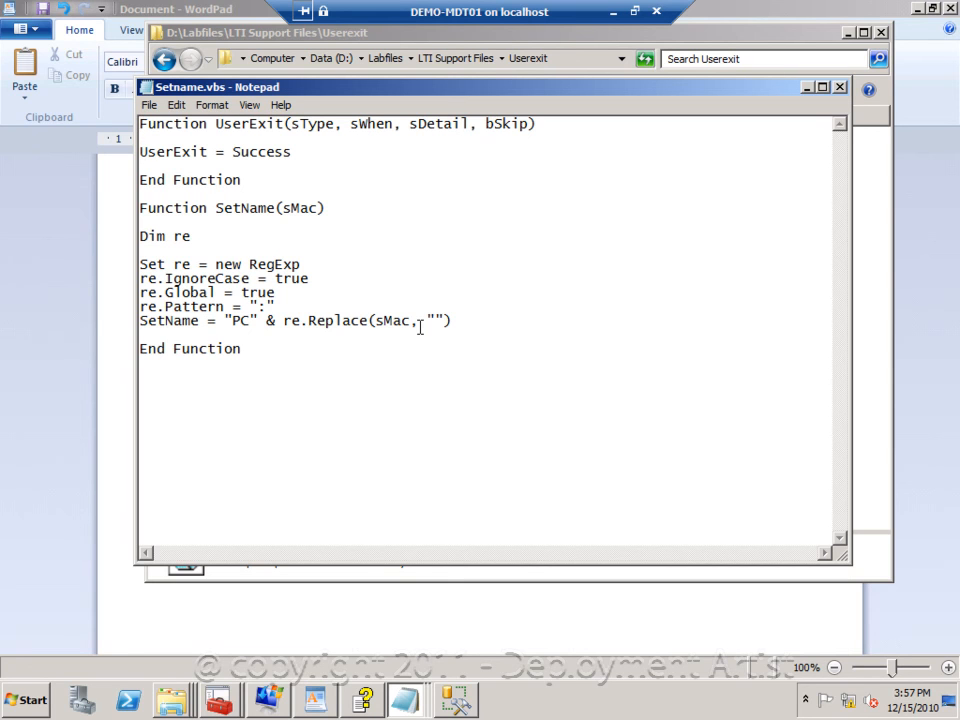
pyautogui.moveTo(753, 79)
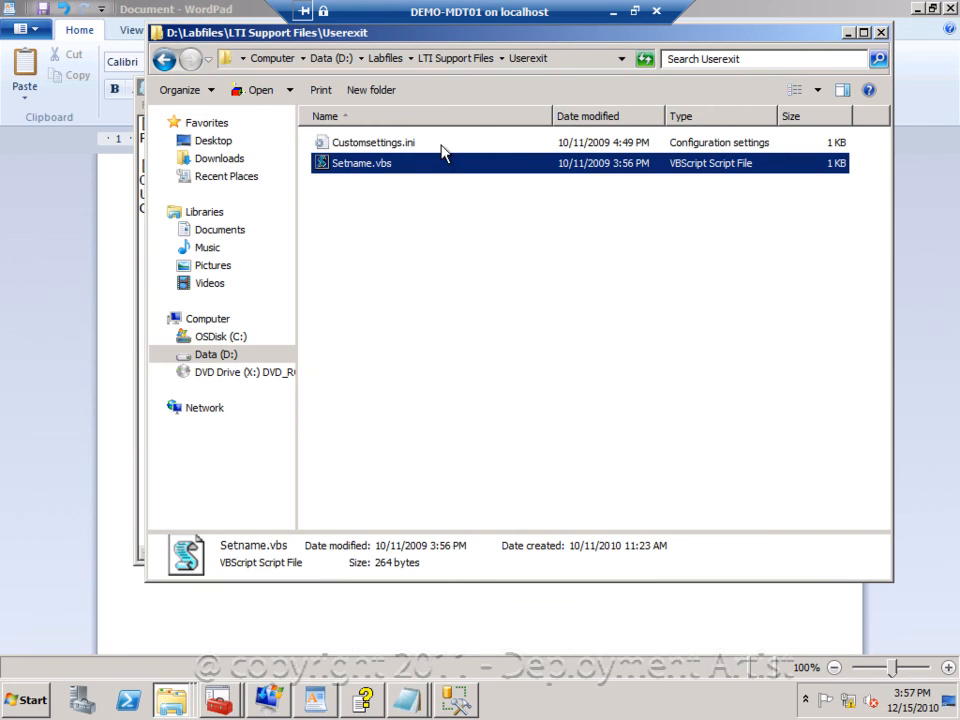
pyautogui.doubleClick(373, 141)
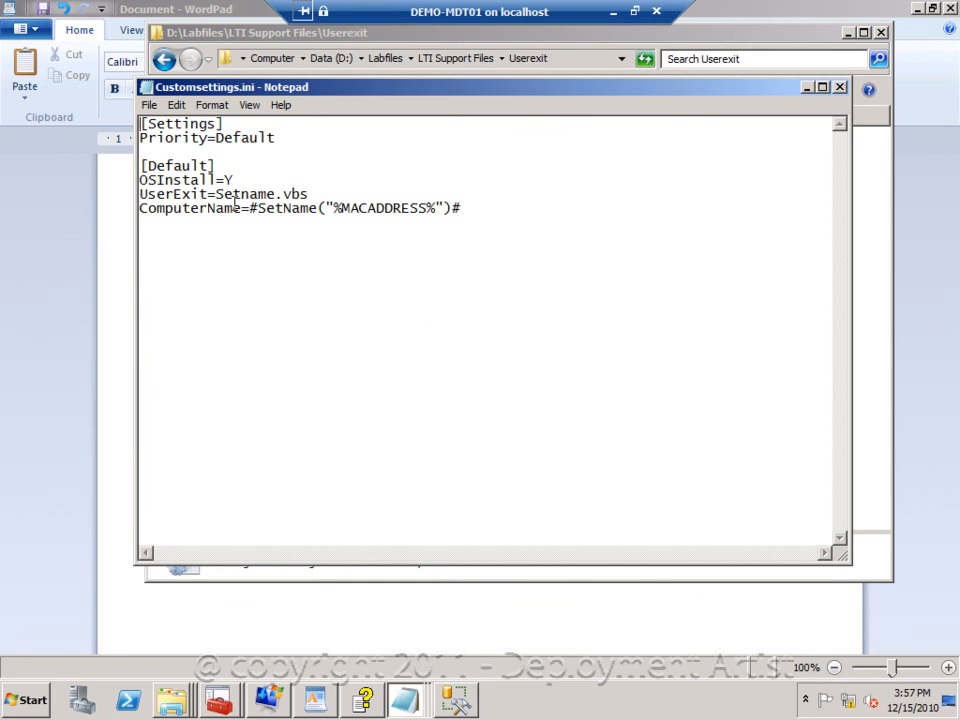